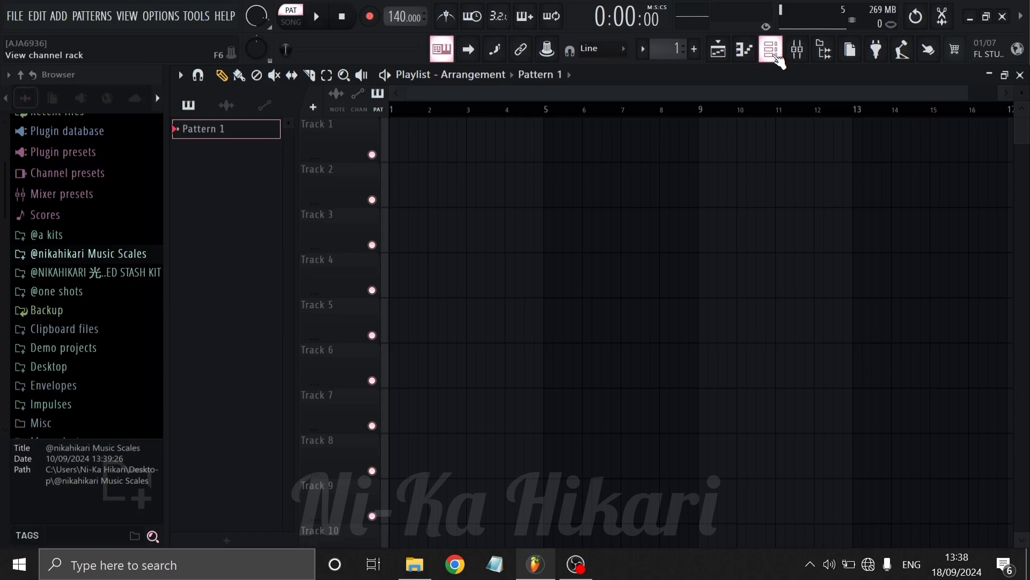
Show the channel rack with its Sampler and FL Keys channels
{"action": "left_click", "coordinate": [770, 49]}
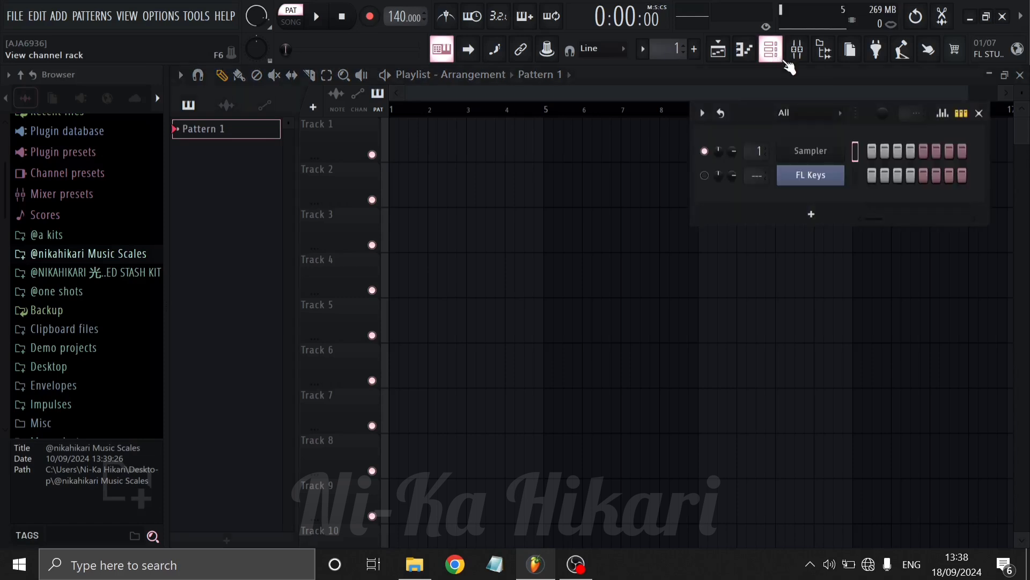
{"action": "left_click", "coordinate": [811, 150]}
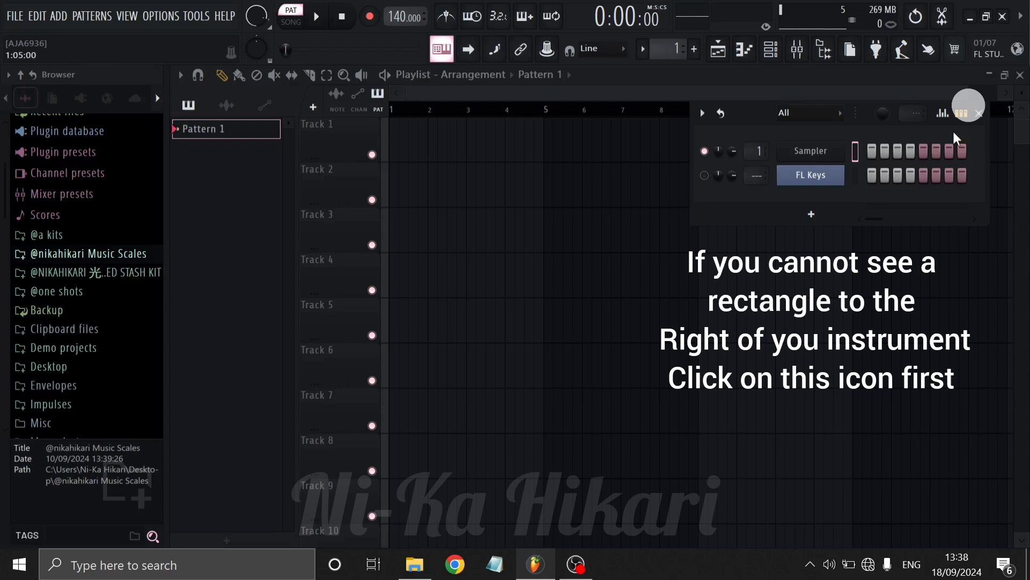
Open the empty Sampler piano roll and highlight the Stamp tool
{"action": "left_click", "coordinate": [965, 113]}
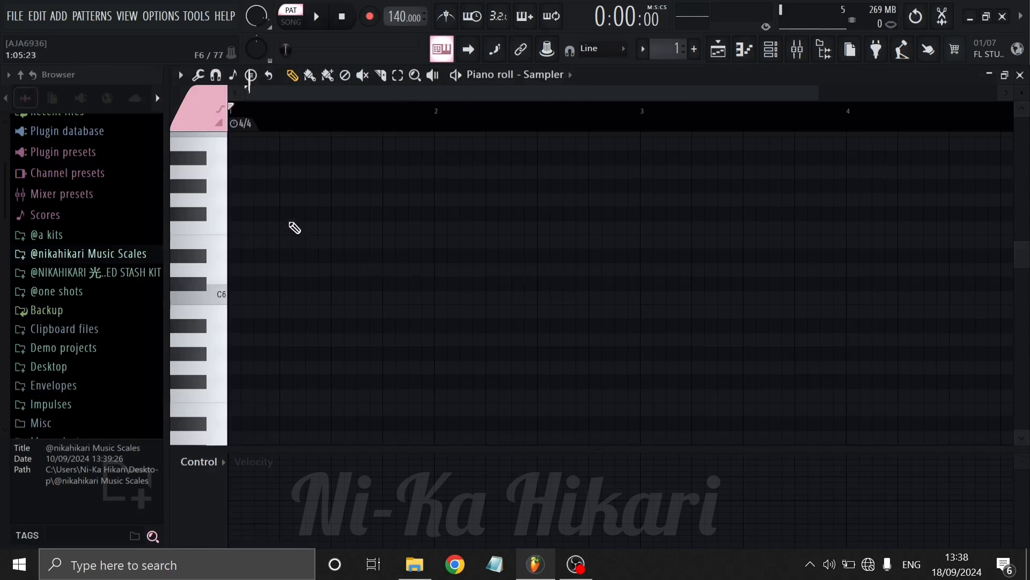
{"action": "left_click", "coordinate": [251, 75]}
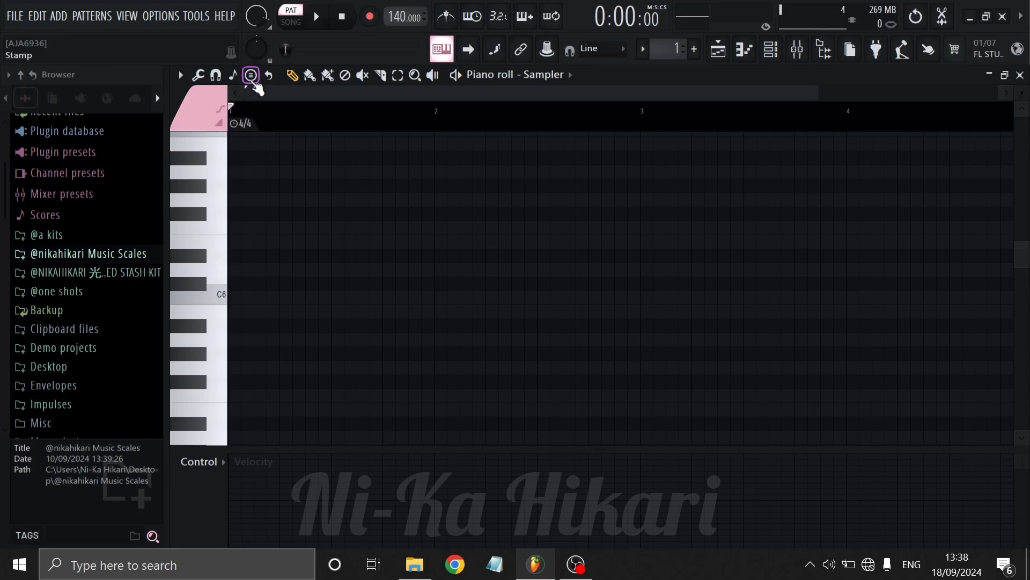
Stamp the Major (Ionian) scale as a column from C6 to D7 at beat one
{"action": "left_click", "coordinate": [251, 75]}
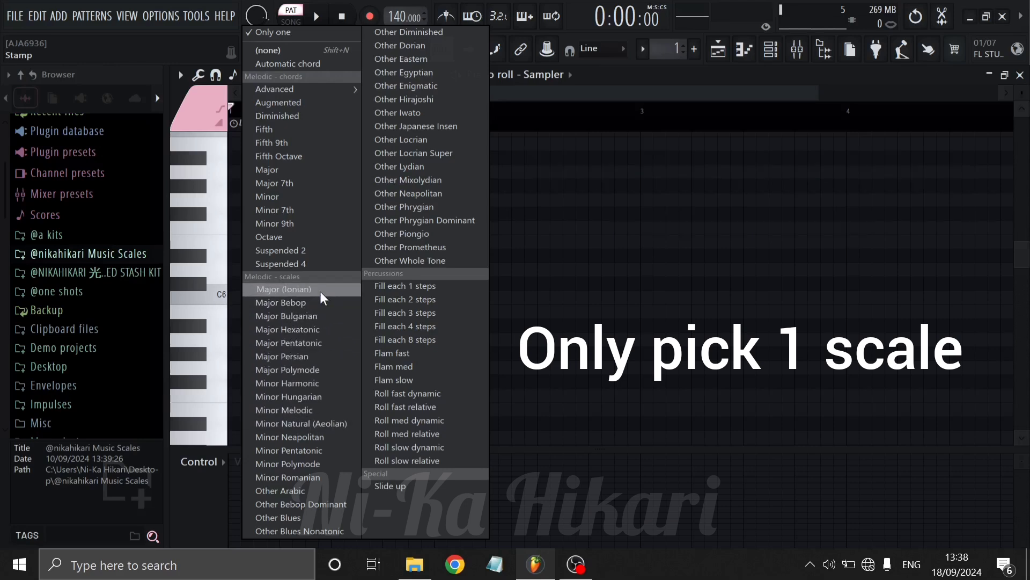
{"action": "left_click", "coordinate": [284, 290]}
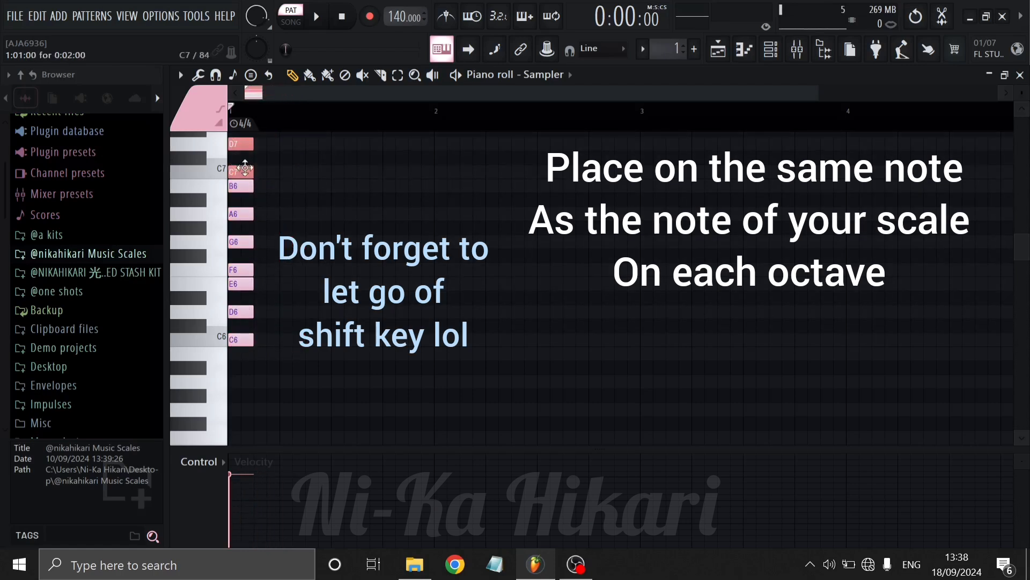
Scroll to bring the FL Keys piano roll and channel rack into view
{"action": "scroll", "scroll_direction": "down", "scroll_amount": 3}
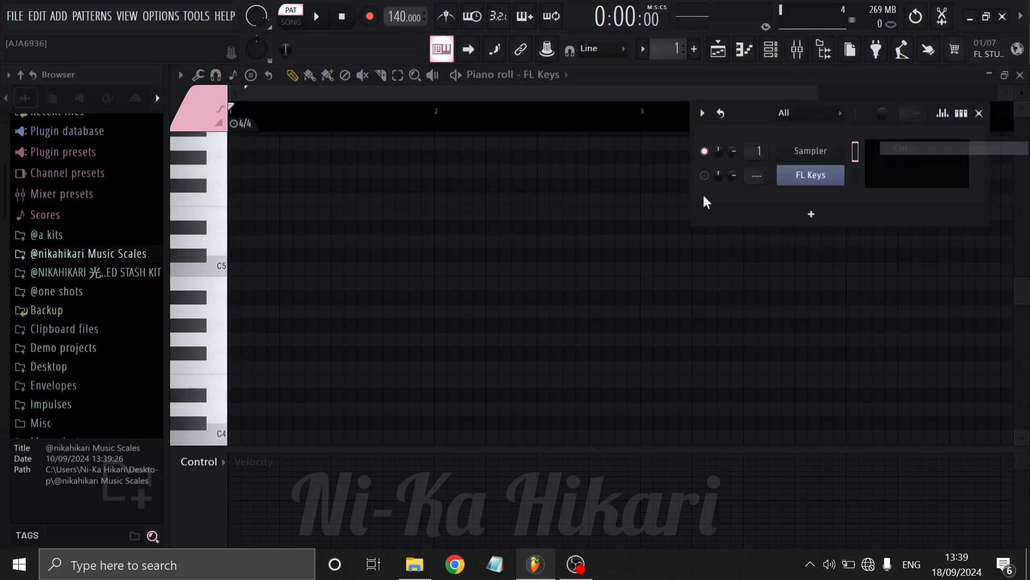
Import C Major.mid from Major & Minor Scales onto the Sampler channel, accepting the import
{"action": "left_click", "coordinate": [87, 254]}
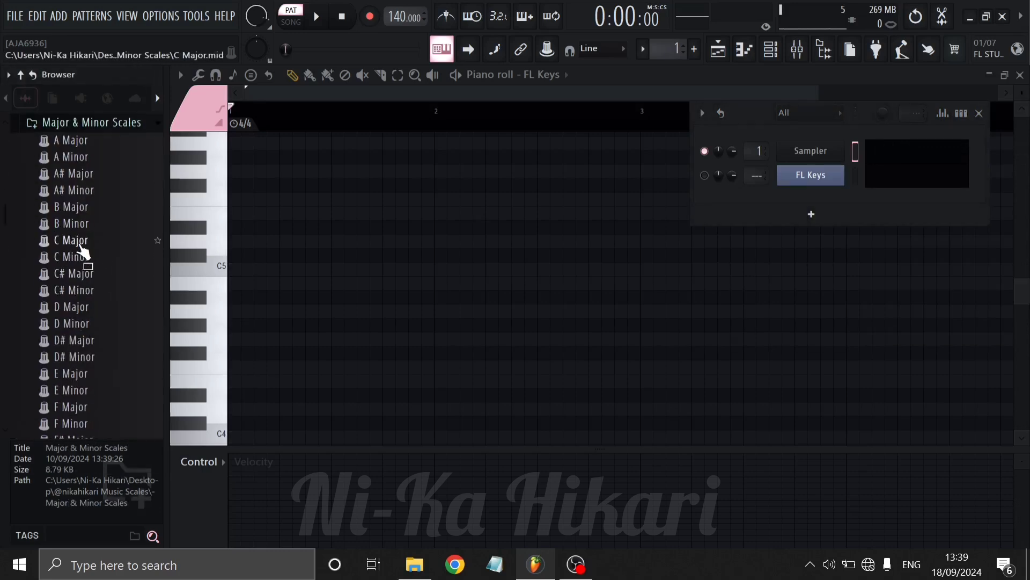
{"action": "left_click_drag", "start_coordinate": [73, 240], "coordinate": [808, 174]}
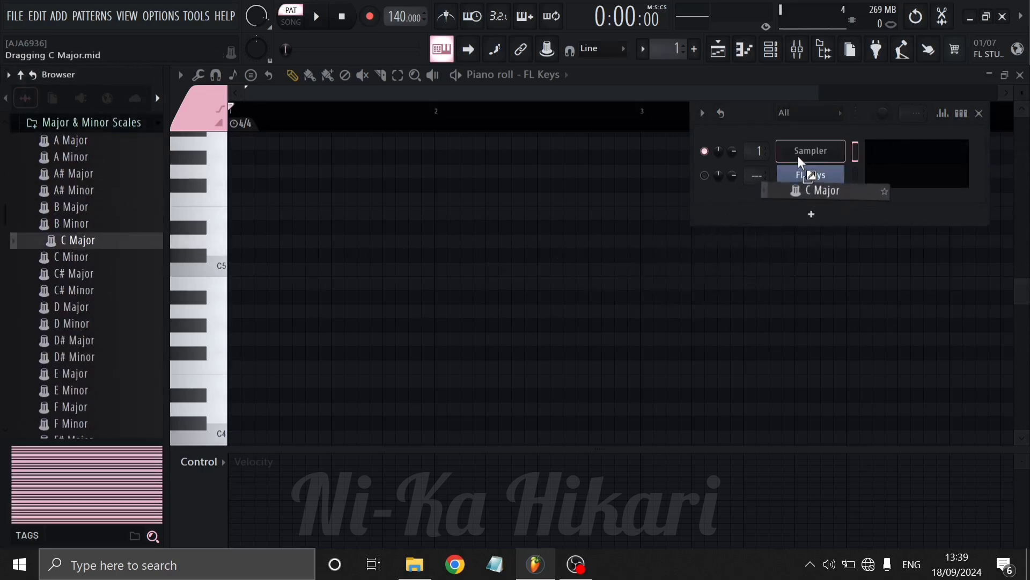
{"action": "left_click", "coordinate": [810, 176]}
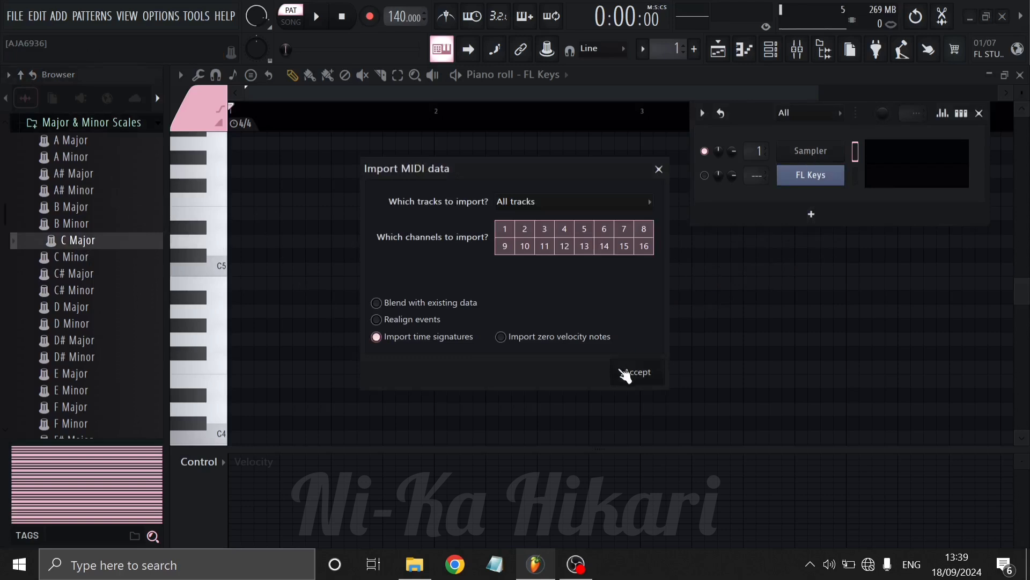
{"action": "left_click", "coordinate": [637, 372]}
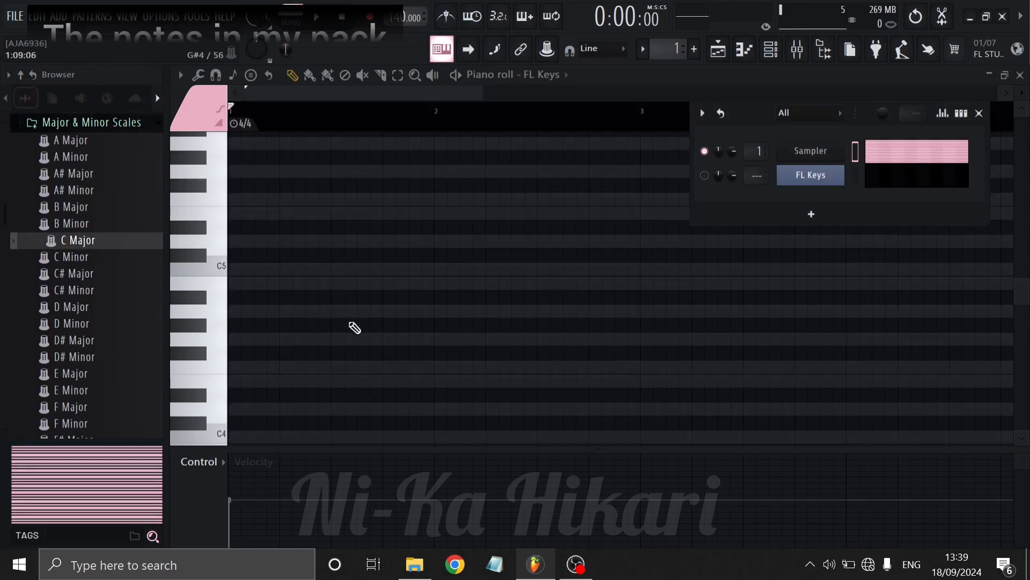